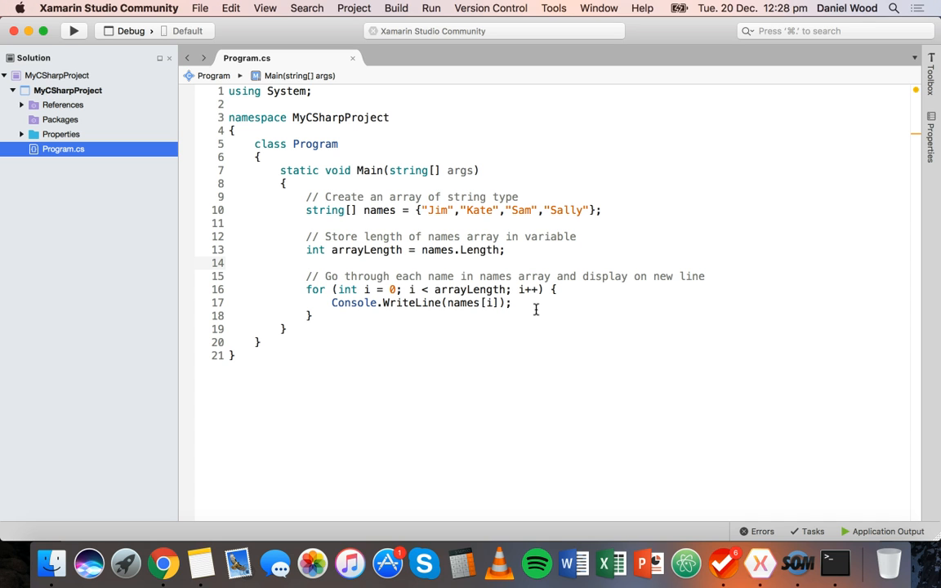
# Step: Review the names array (Jim, Kate, Sam, Sally) and its zero-based indexing
pyautogui.click(307, 262)
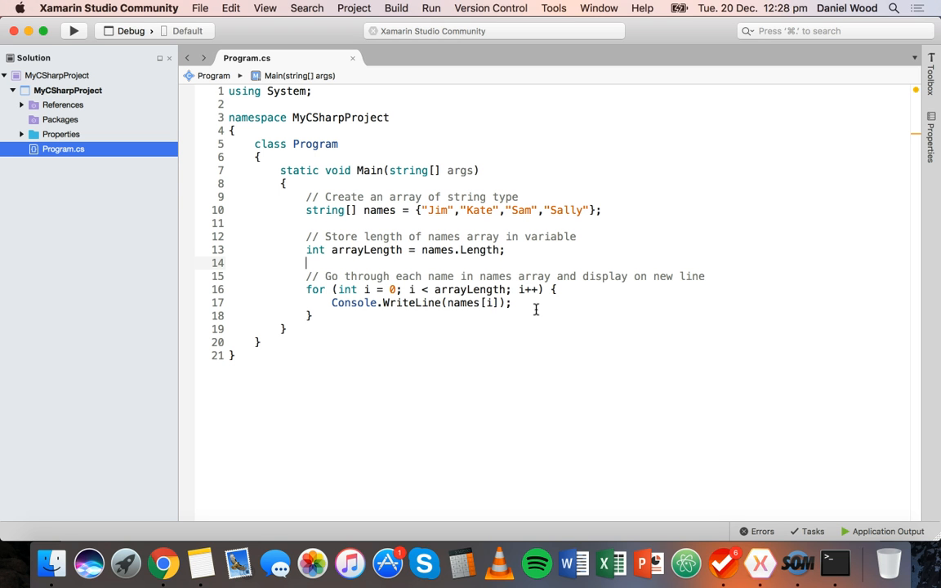
pyautogui.doubleClick(379, 209)
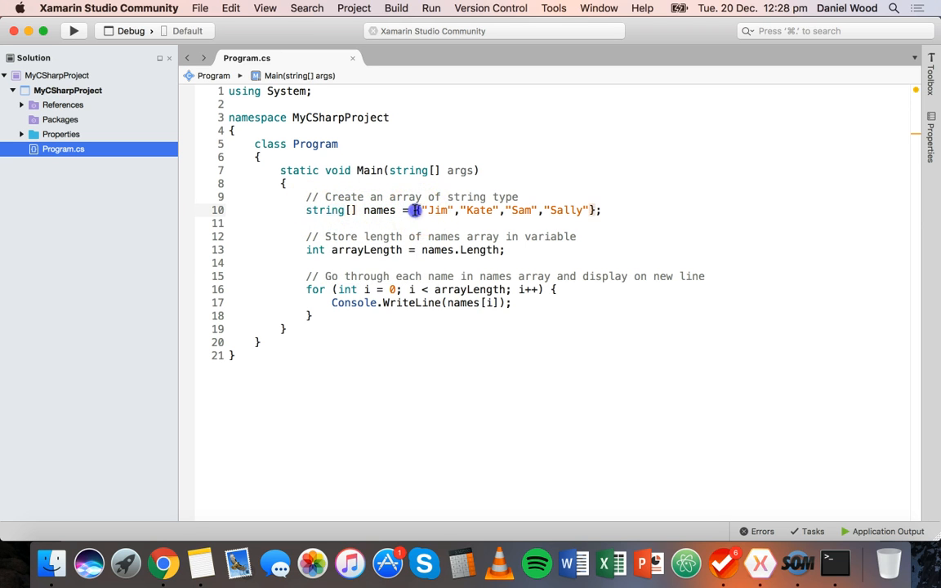
pyautogui.moveTo(413, 209); pyautogui.dragTo(588, 209)
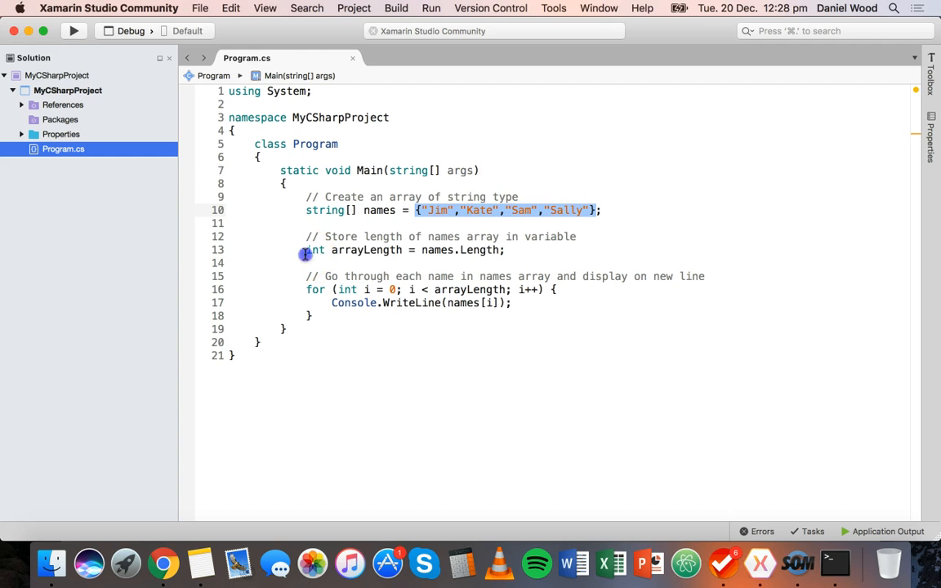
pyautogui.doubleClick(366, 250)
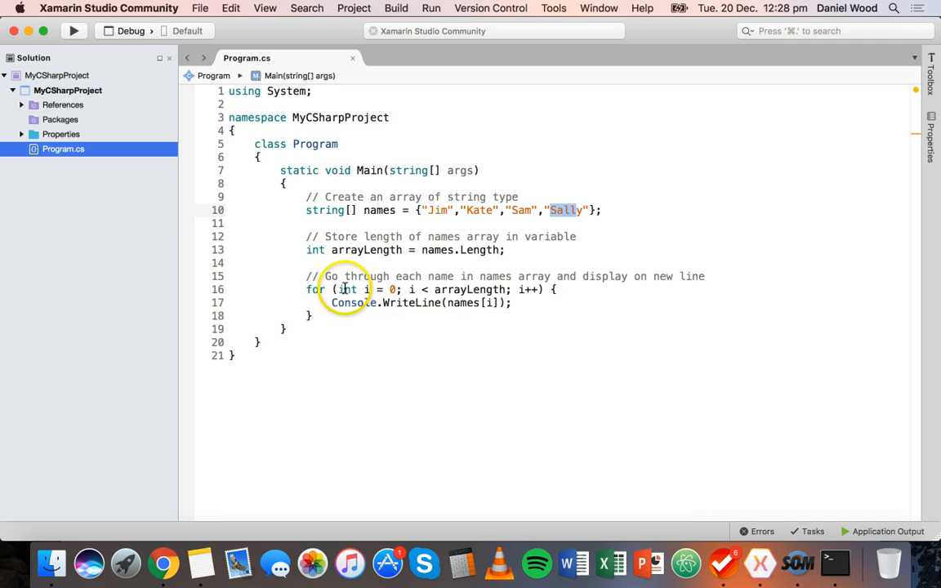
pyautogui.moveTo(467, 307)
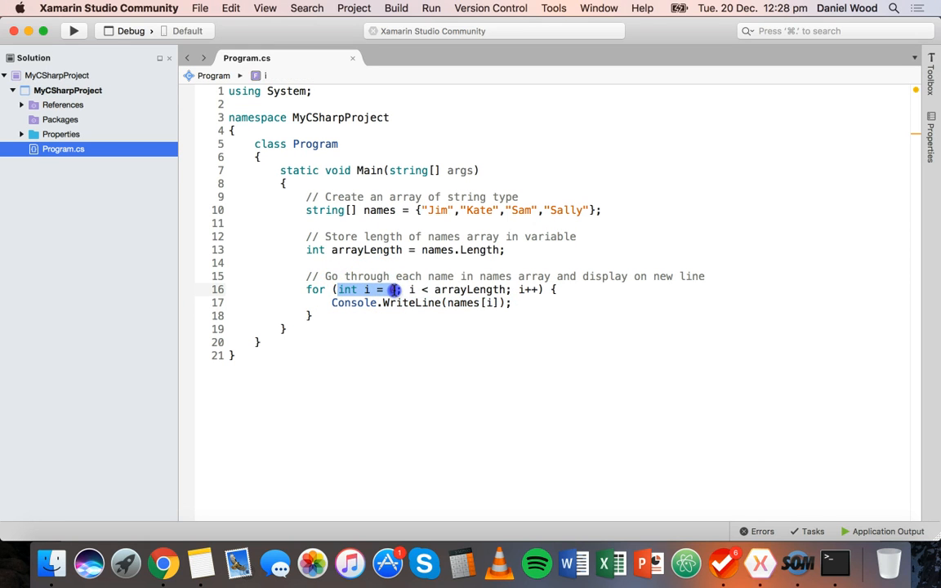
pyautogui.write('0')
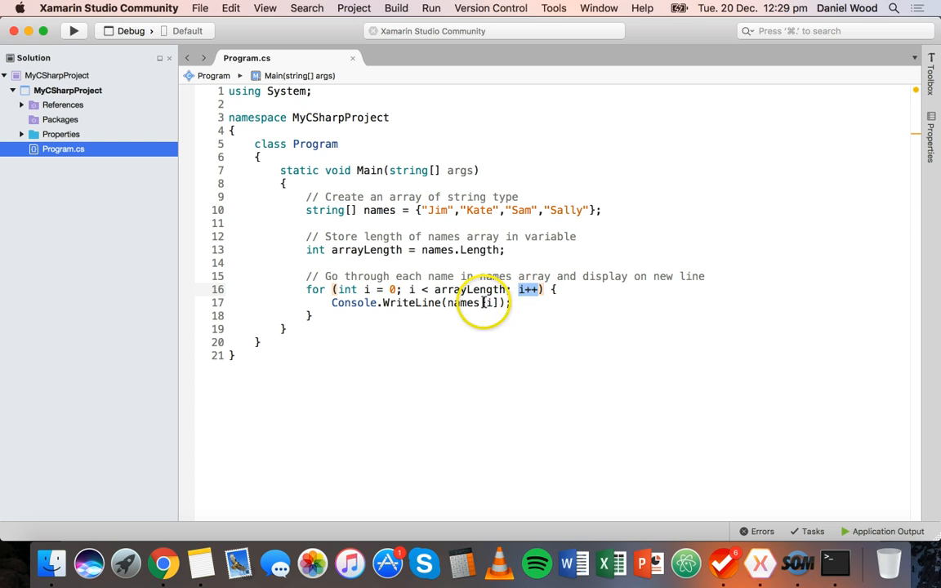
pyautogui.moveTo(356, 302)
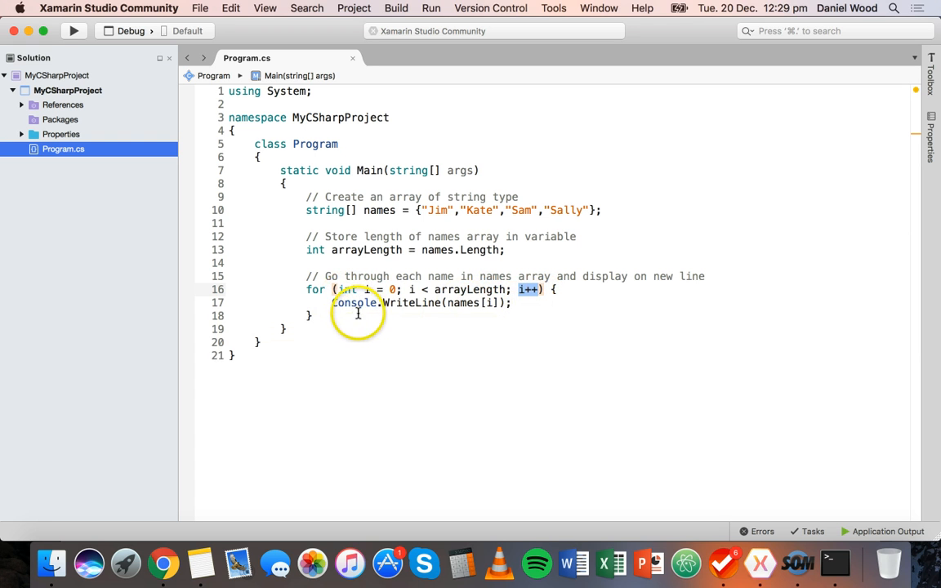
pyautogui.moveTo(354, 302)
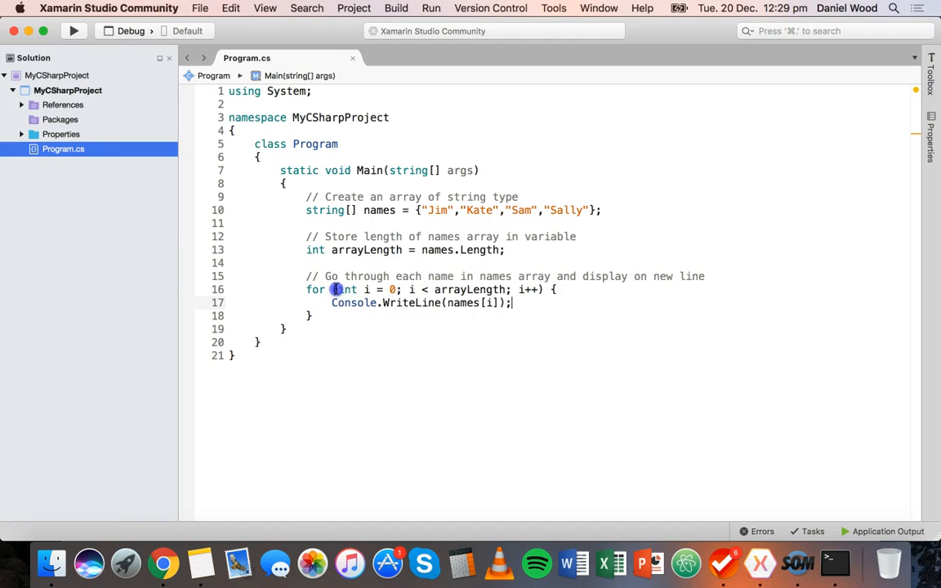
# Step: Replace the for loop with foreach (string name in names)
pyautogui.doubleClick(366, 289)
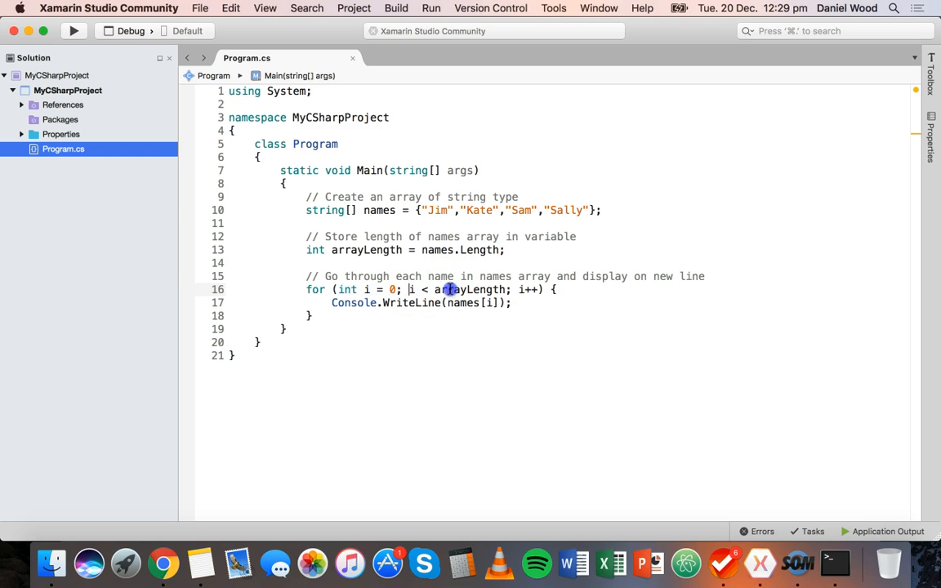
pyautogui.moveTo(409, 289); pyautogui.dragTo(513, 289)
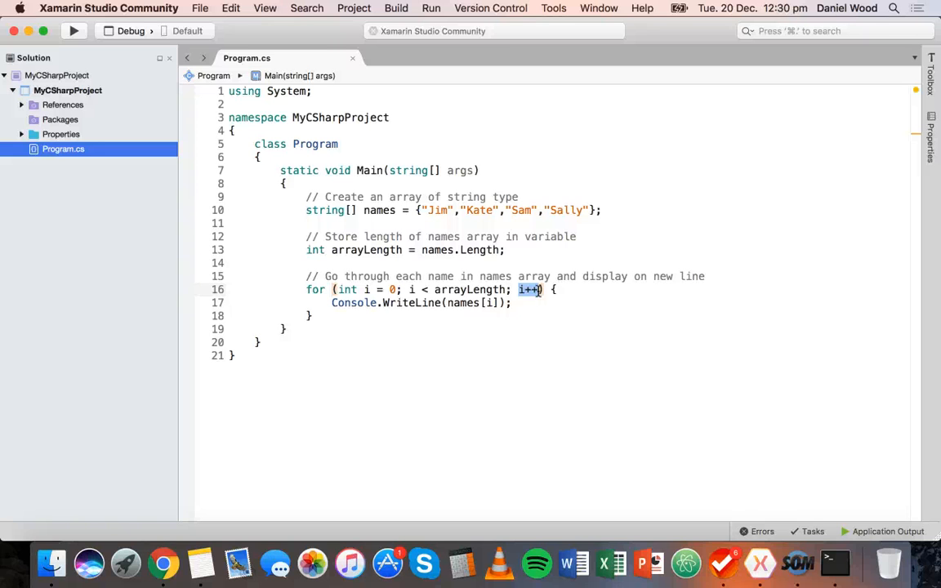
pyautogui.click(333, 311)
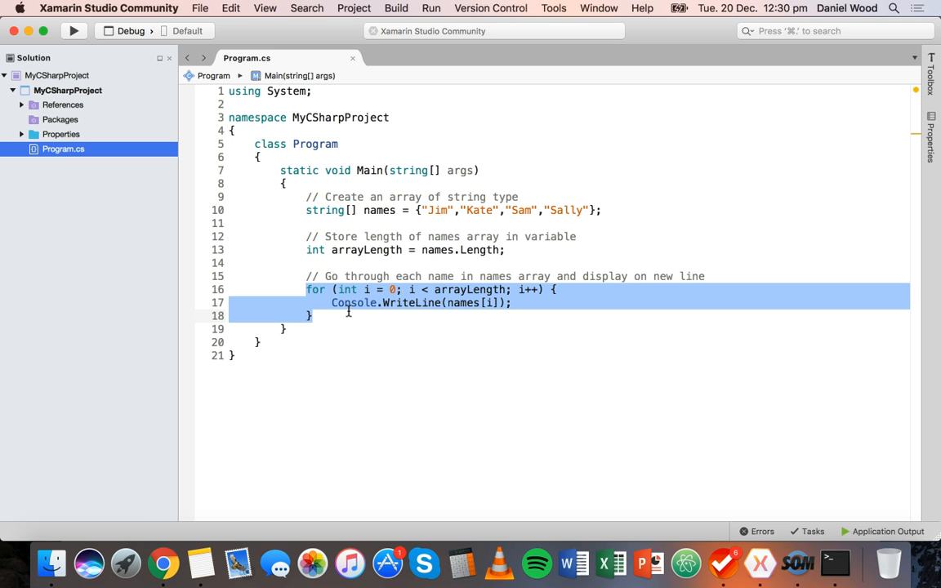
pyautogui.write('foreach')
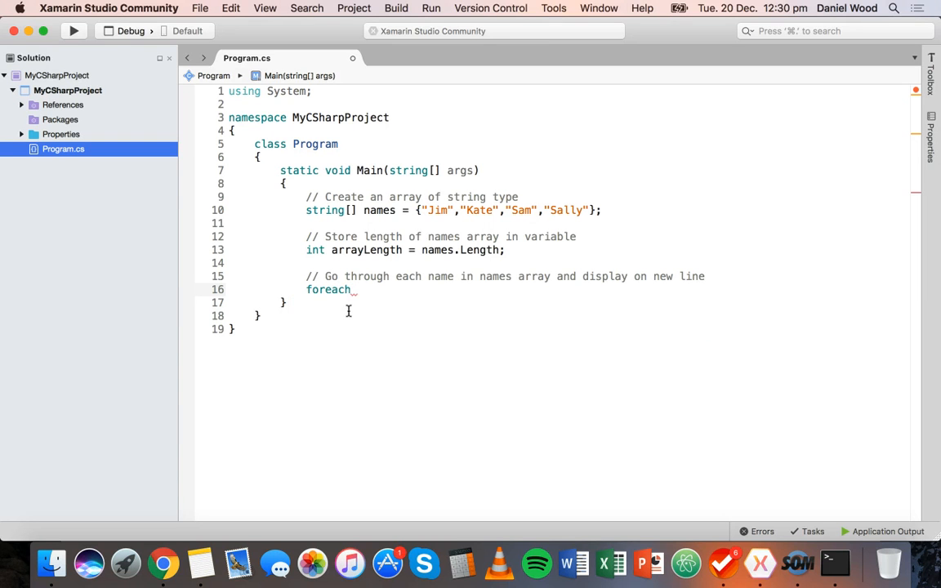
pyautogui.write('(')
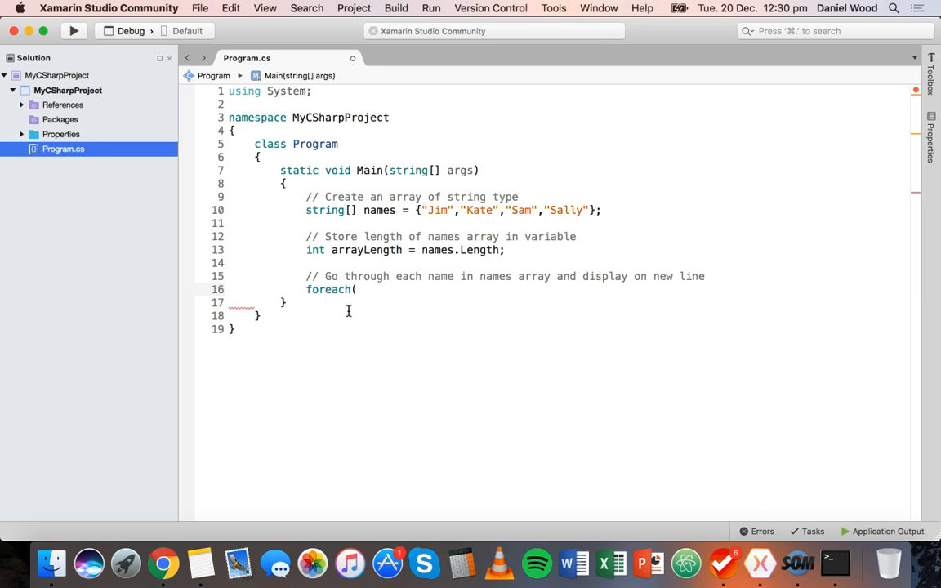
pyautogui.write('string')
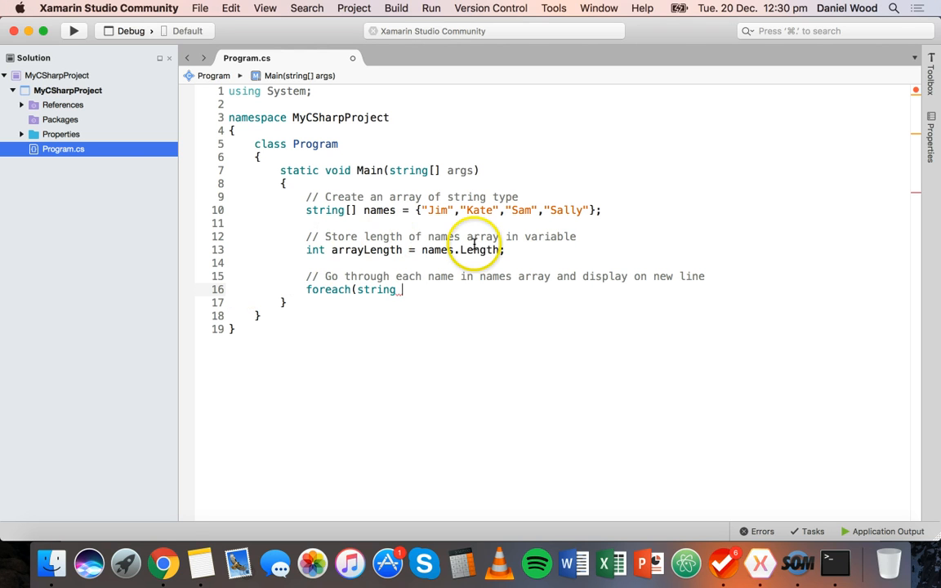
pyautogui.moveTo(465, 281)
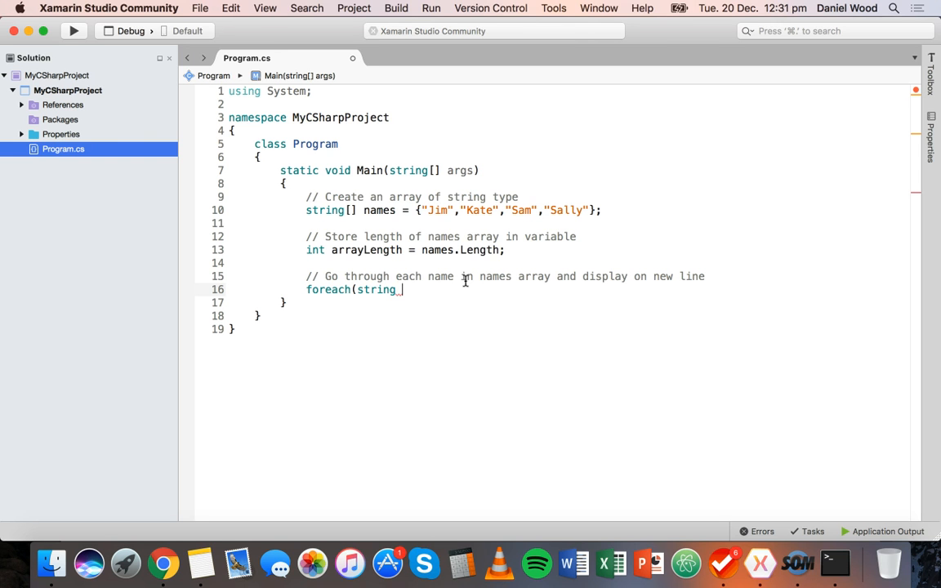
pyautogui.write('name in nam')
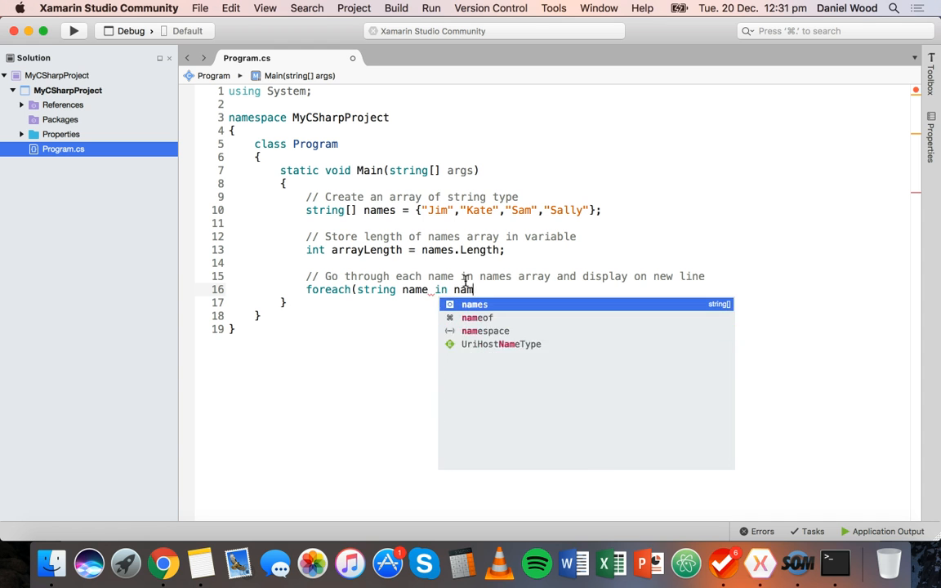
pyautogui.write('es')
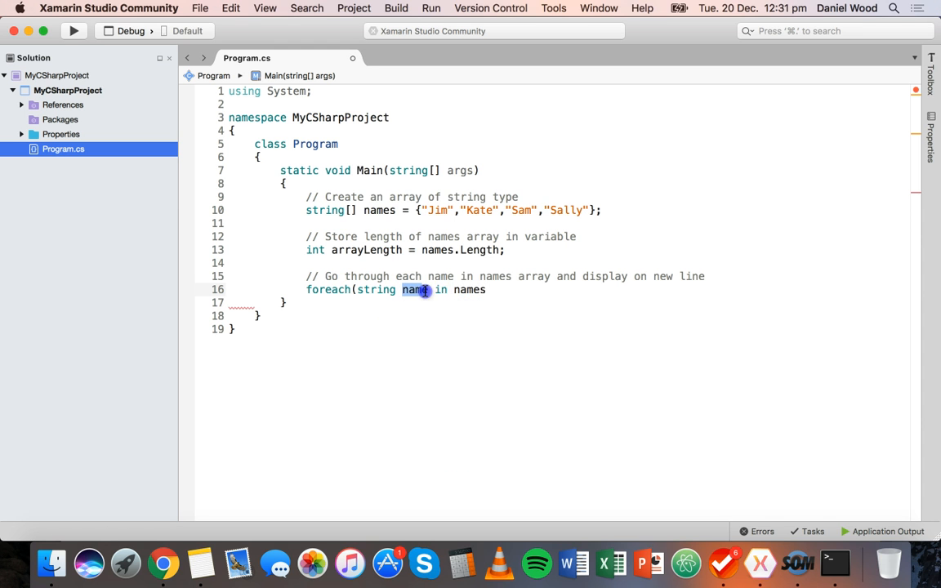
pyautogui.doubleClick(414, 291)
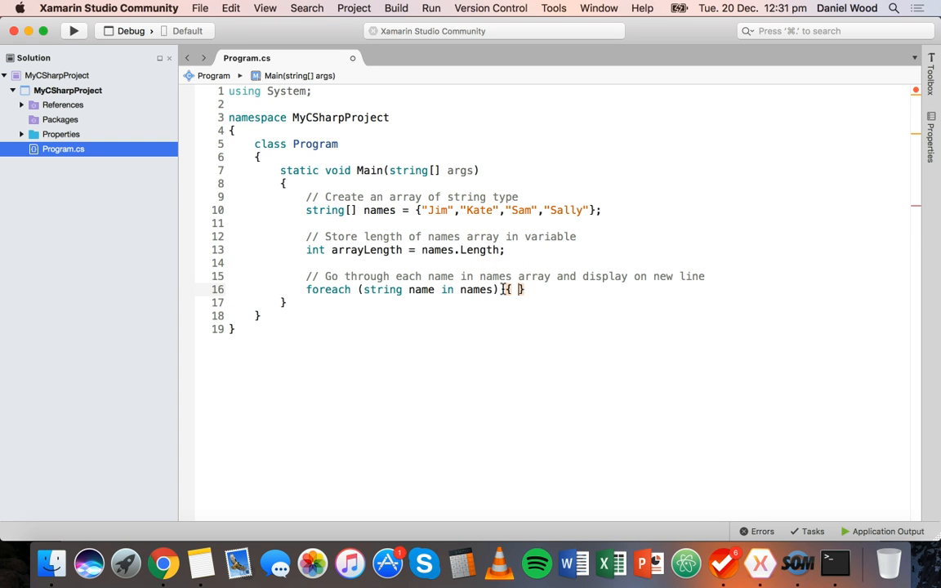
# Step: Add Console.WriteLine(name); as the foreach loop body
pyautogui.press('Return')
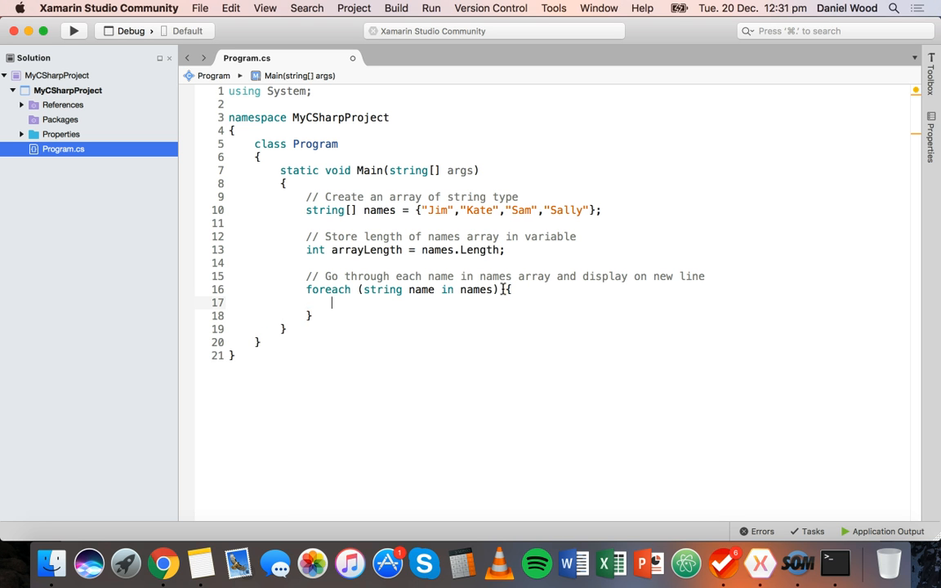
pyautogui.write('Con')
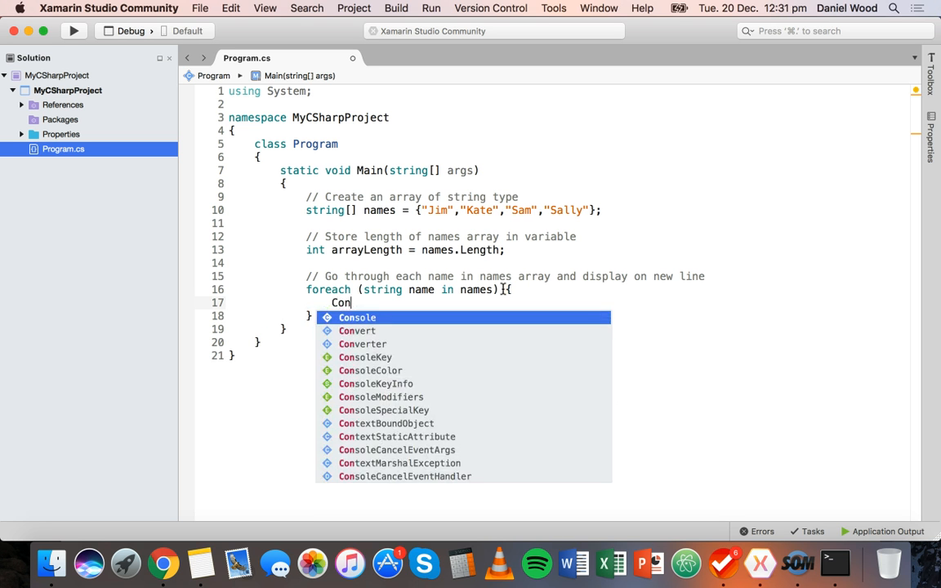
pyautogui.write('sole.WriteLine(name);')
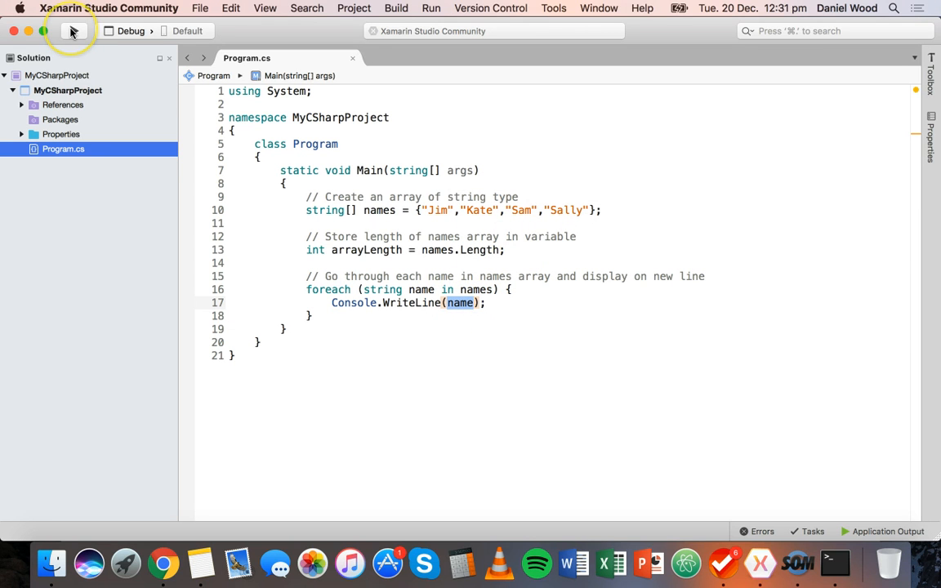
# Step: Build and run the program, then select the loop variable name for renaming
pyautogui.click(73, 31)
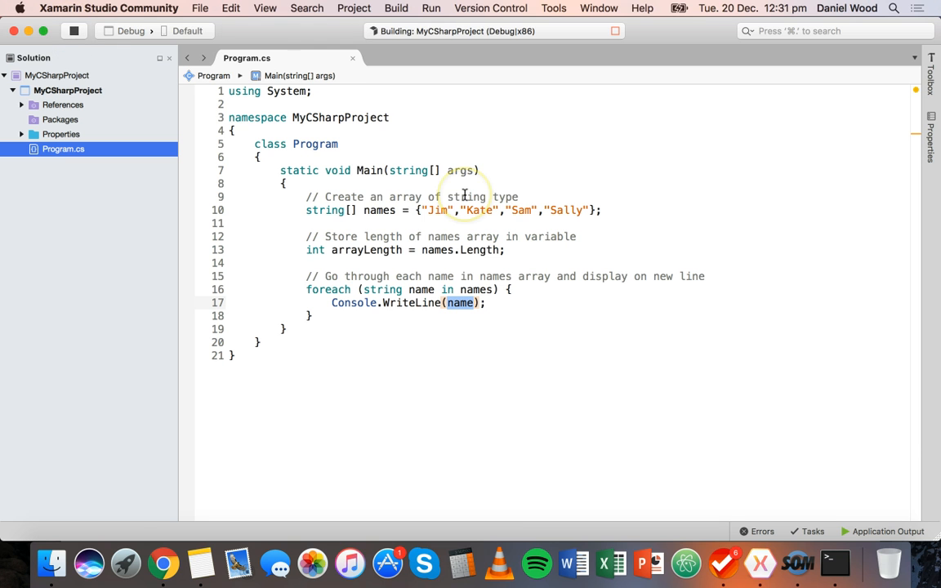
pyautogui.click(431, 8)
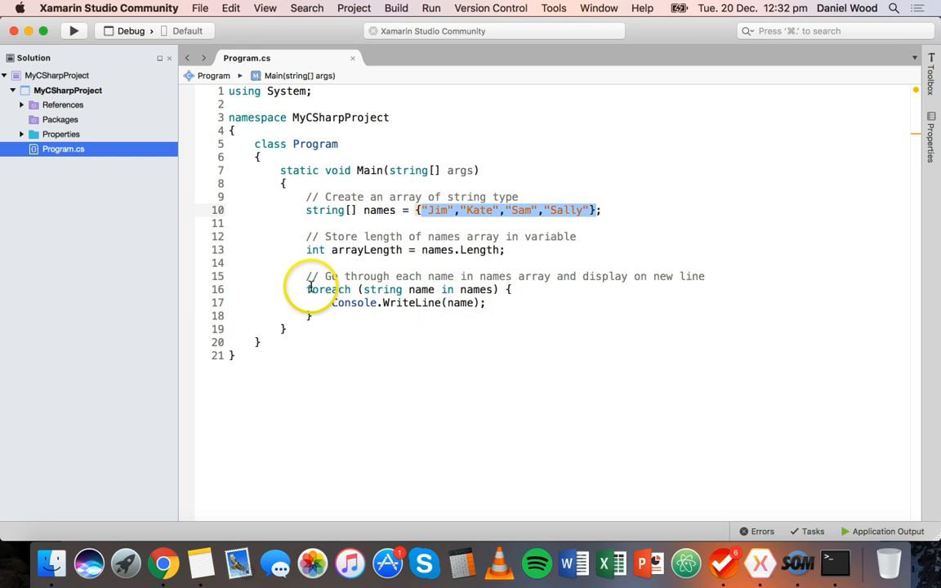
pyautogui.doubleClick(327, 289)
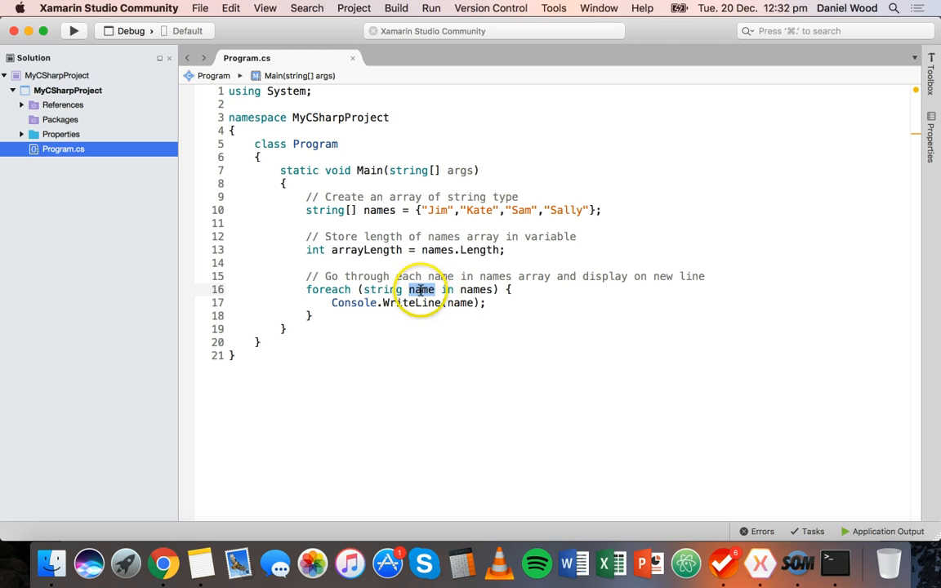
pyautogui.moveTo(411, 290)
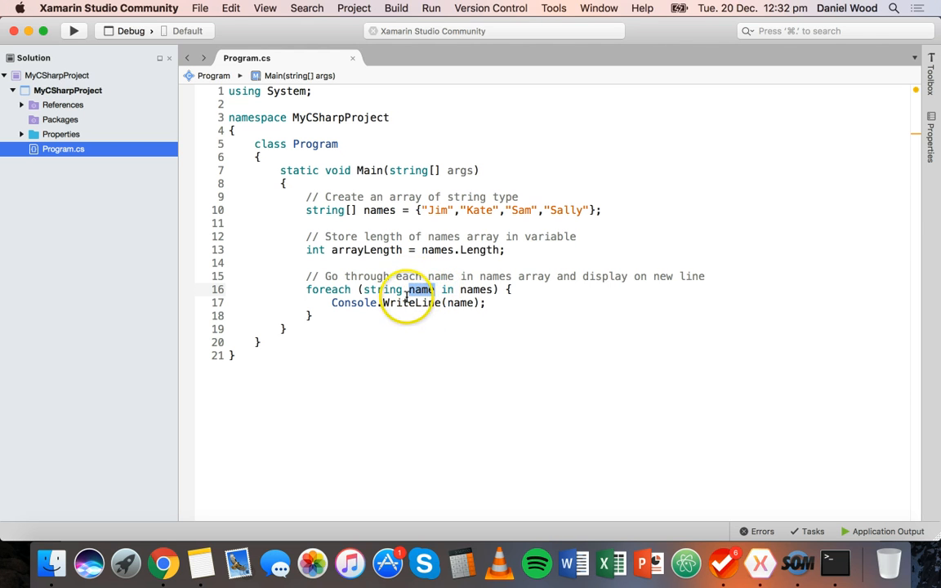
pyautogui.doubleClick(418, 289)
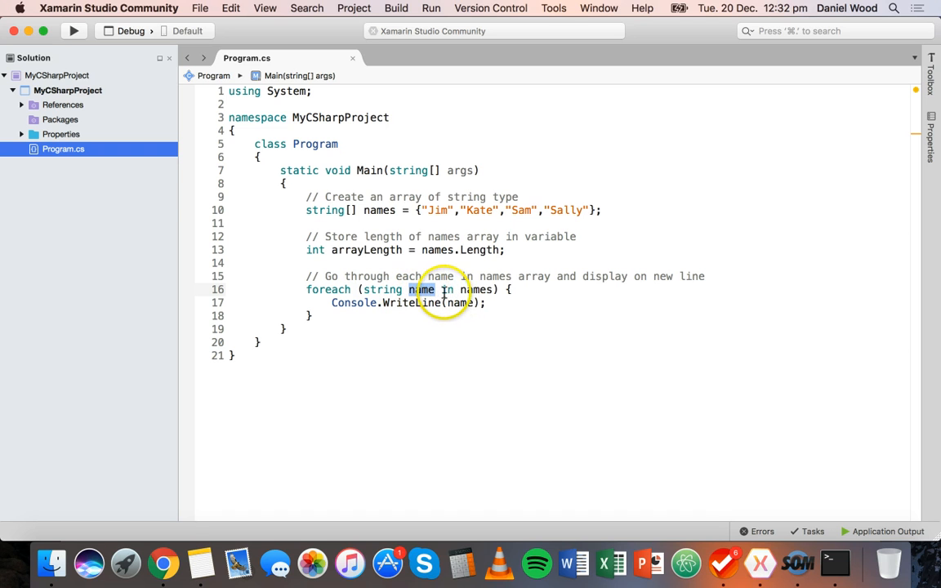
pyautogui.moveTo(421, 289)
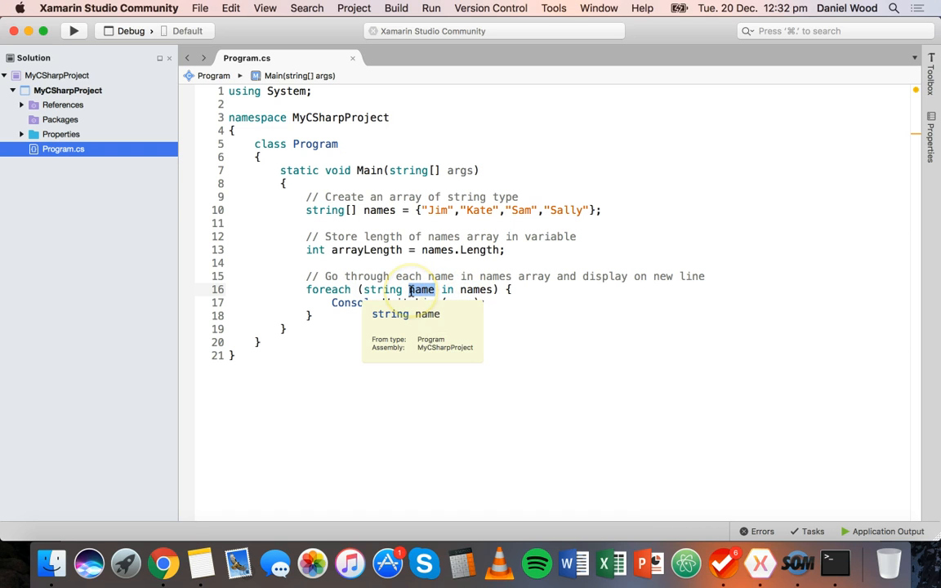
pyautogui.moveTo(515, 345)
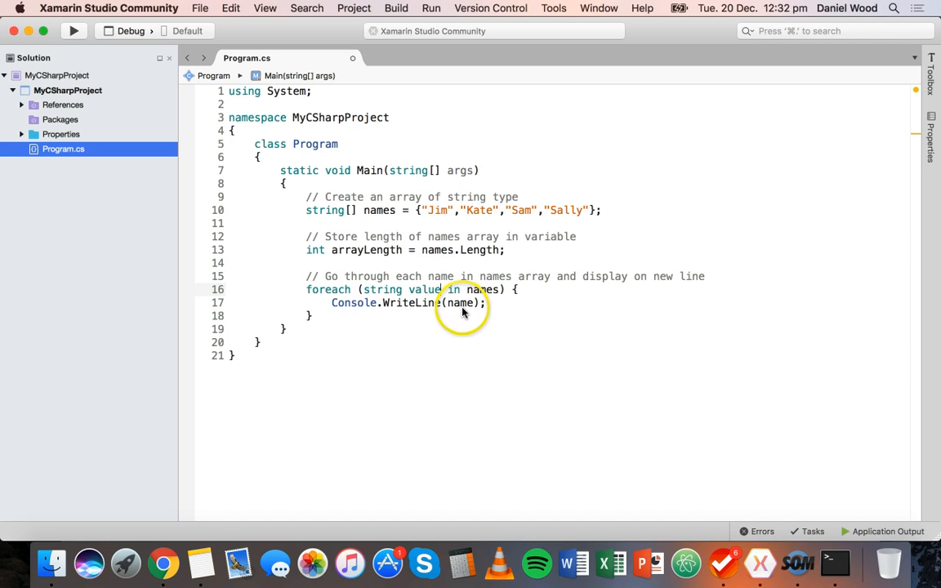
# Step: Rename the loop variable to person in the declaration and WriteLine, then rerun printing the four names
pyautogui.write('value')
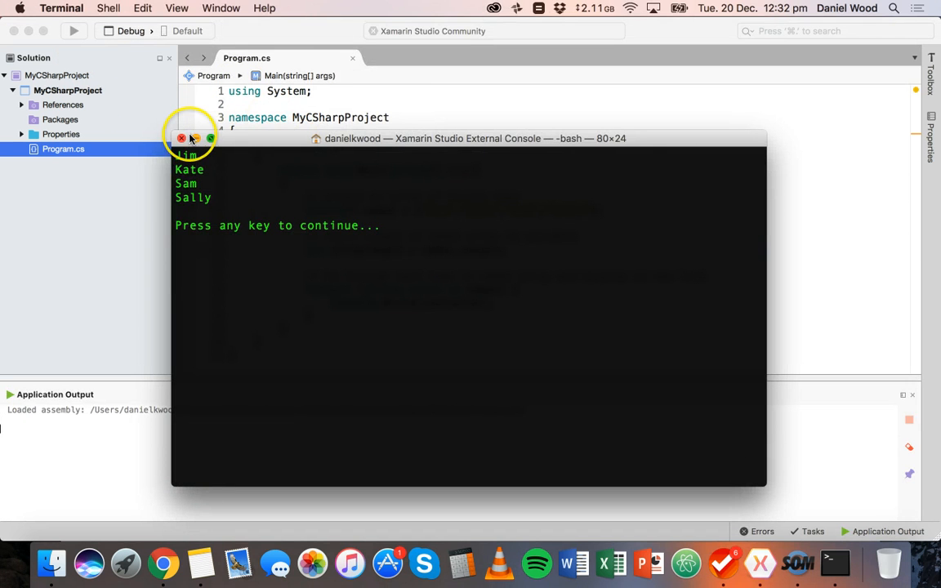
pyautogui.click(181, 137)
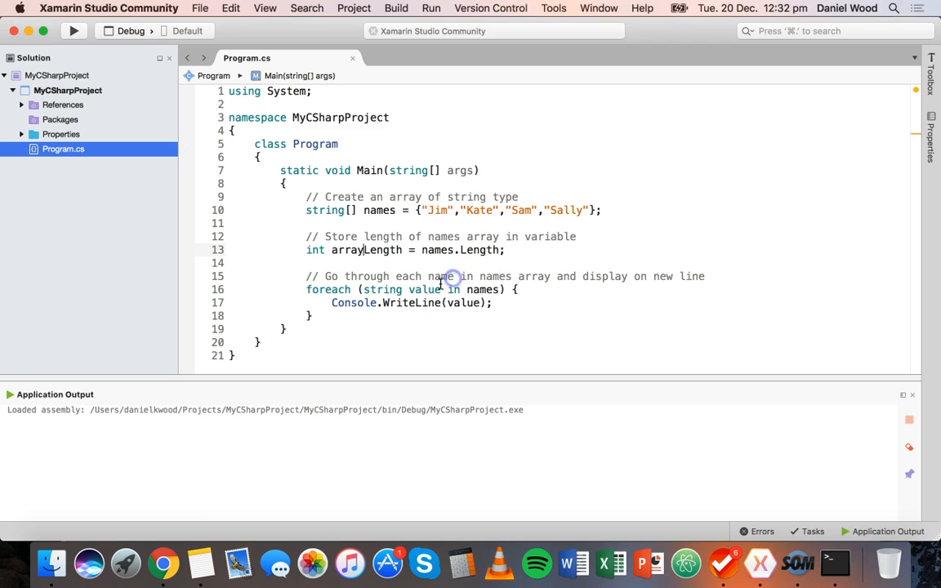
pyautogui.write('person')
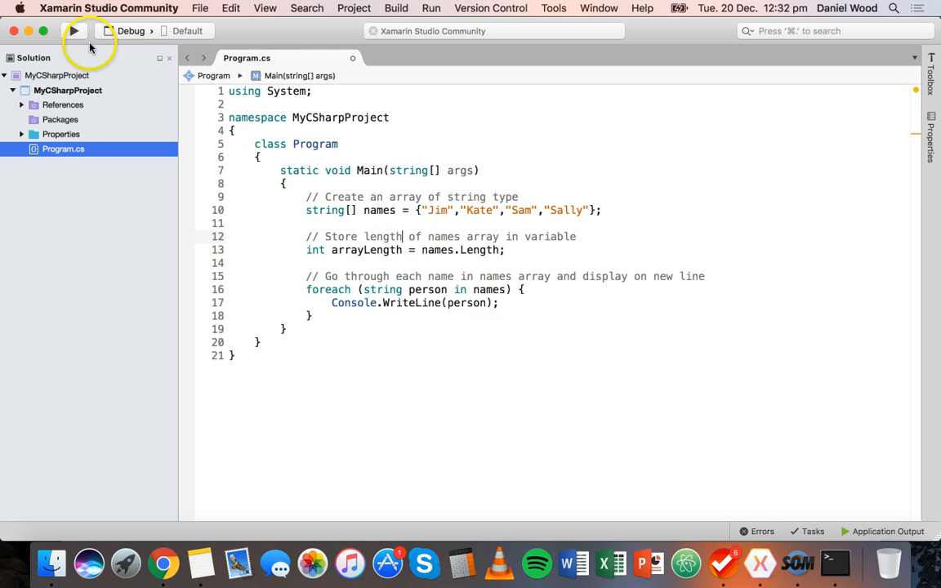
pyautogui.click(73, 29)
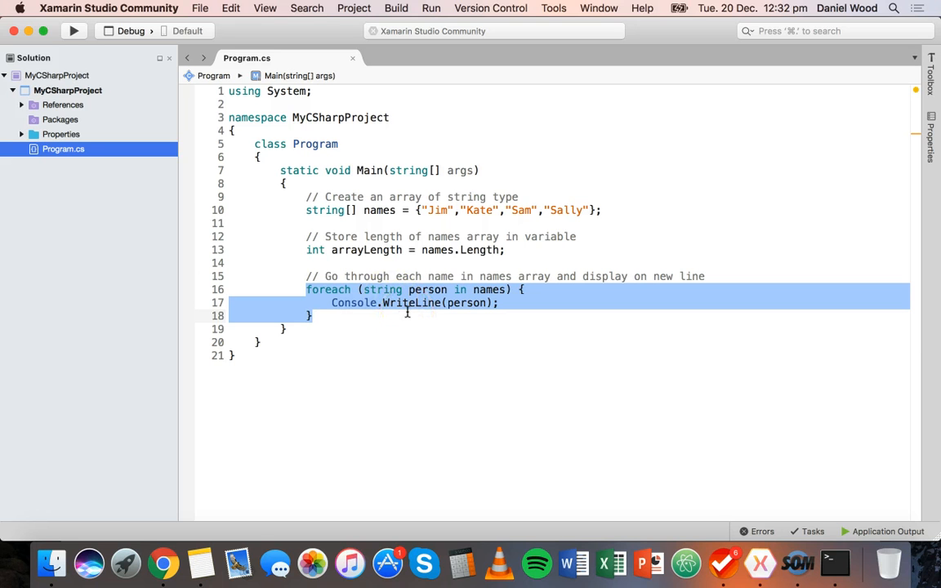
# Step: Add Console.ReadLine(); after the foreach loop inside Main
pyautogui.click(374, 316)
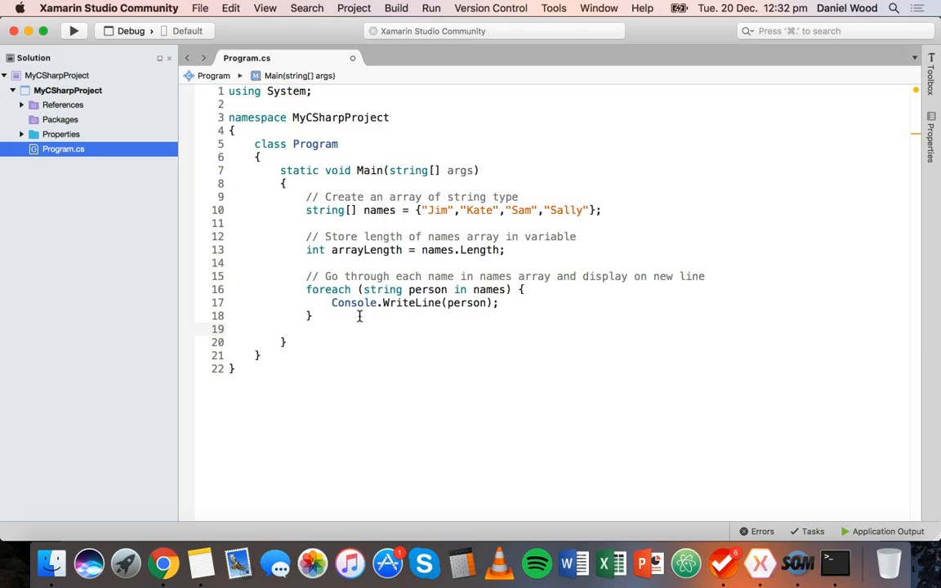
pyautogui.write('Console.')
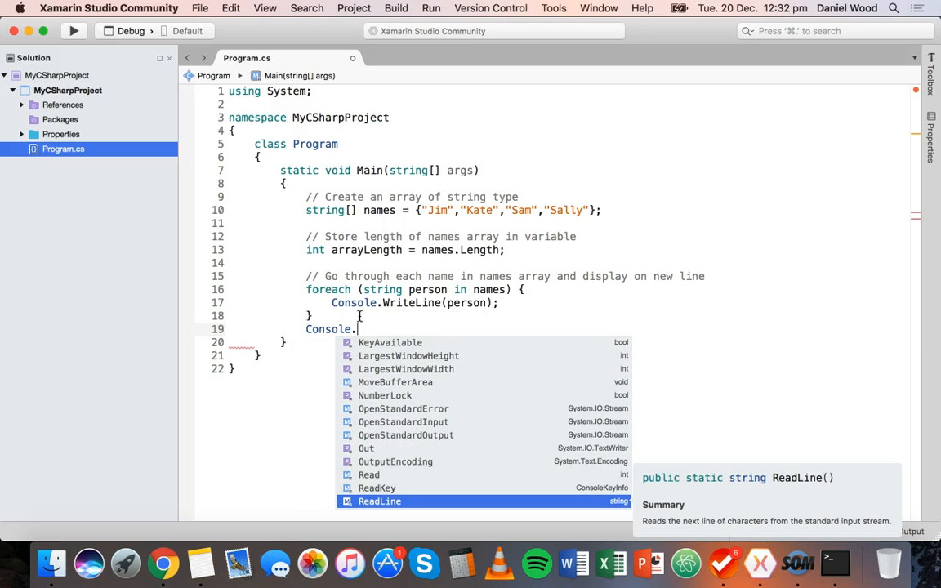
pyautogui.write('Re')
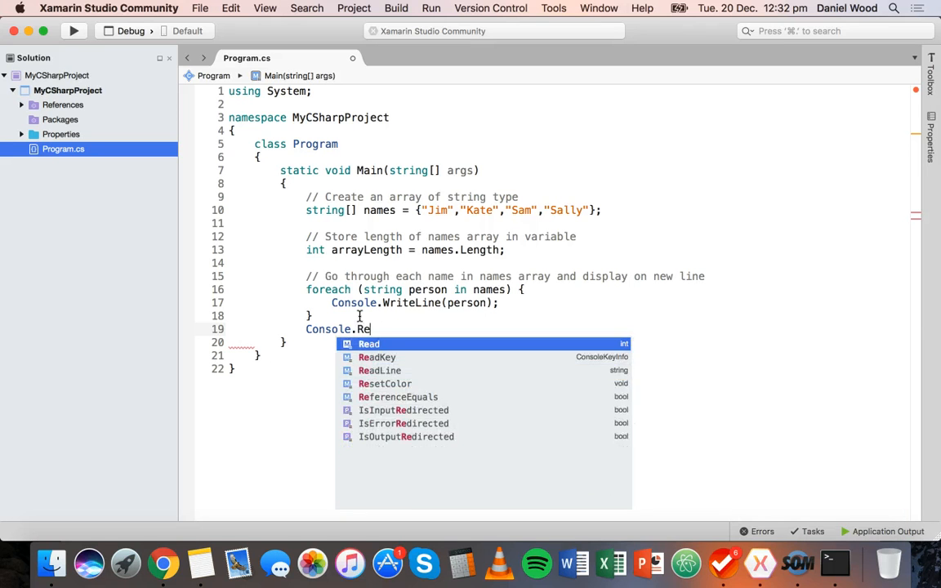
pyautogui.write('adLine();')
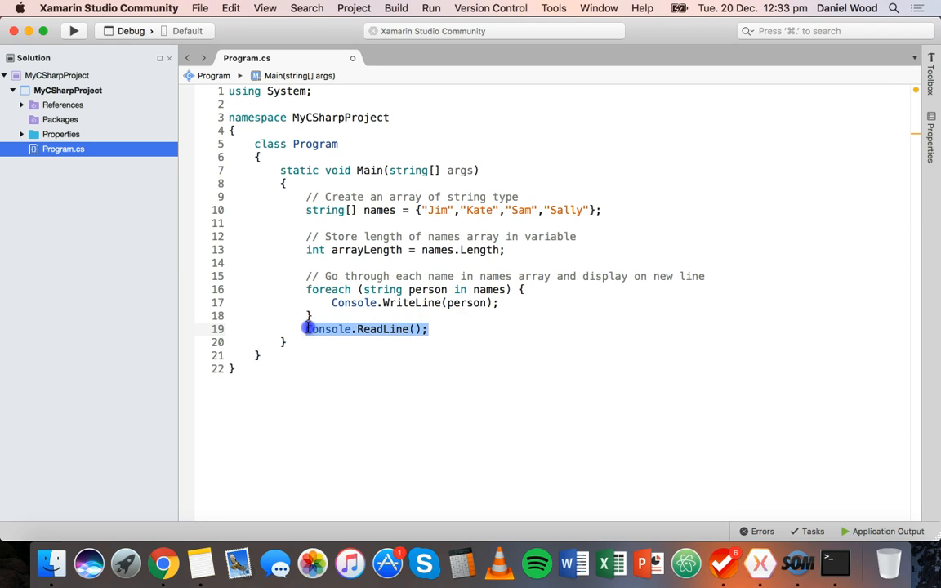
pyautogui.moveTo(467, 302)
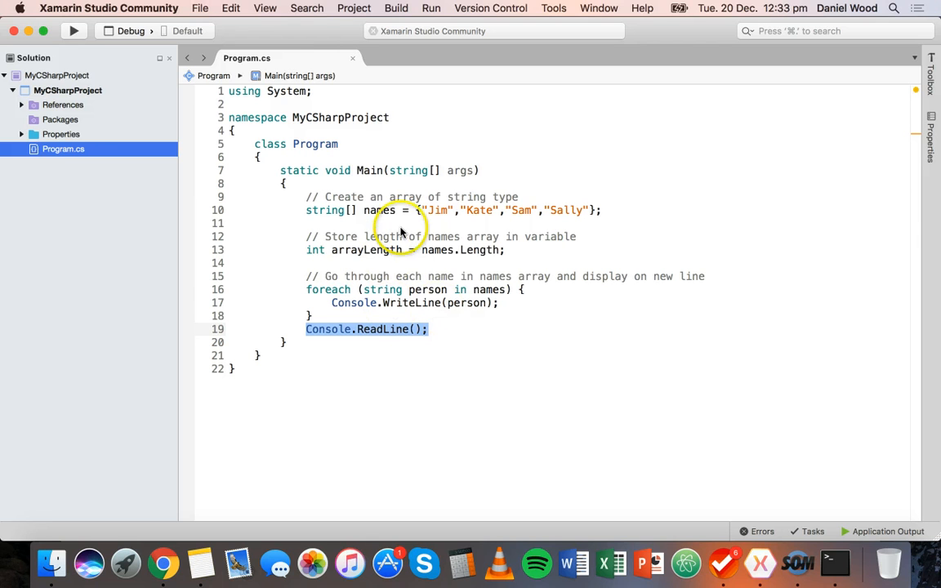
pyautogui.moveTo(490, 363)
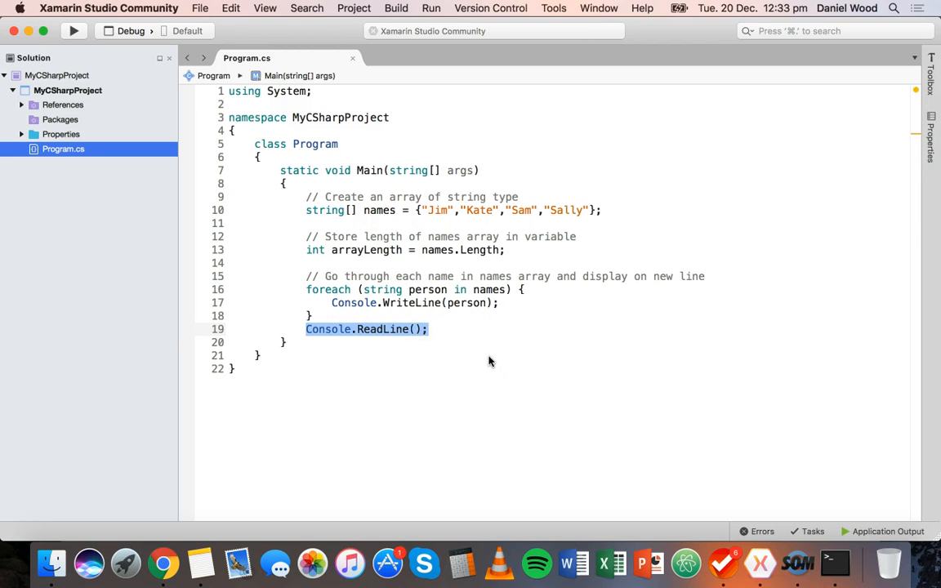